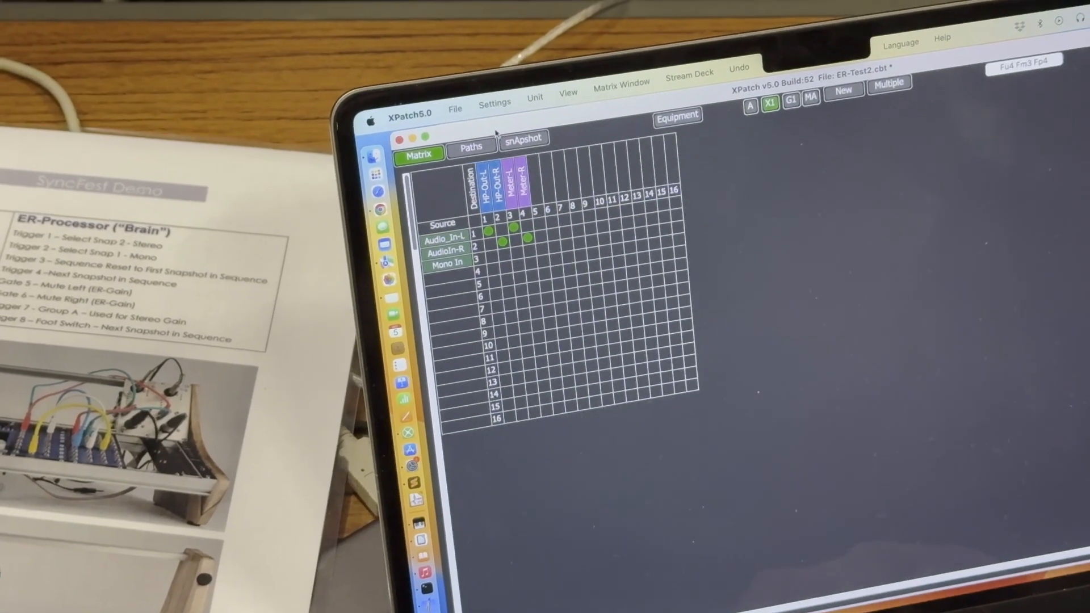
# Step: Switch to the Paths view to see the audio inputs routed to headphone and meter outputs
pyautogui.click(471, 146)
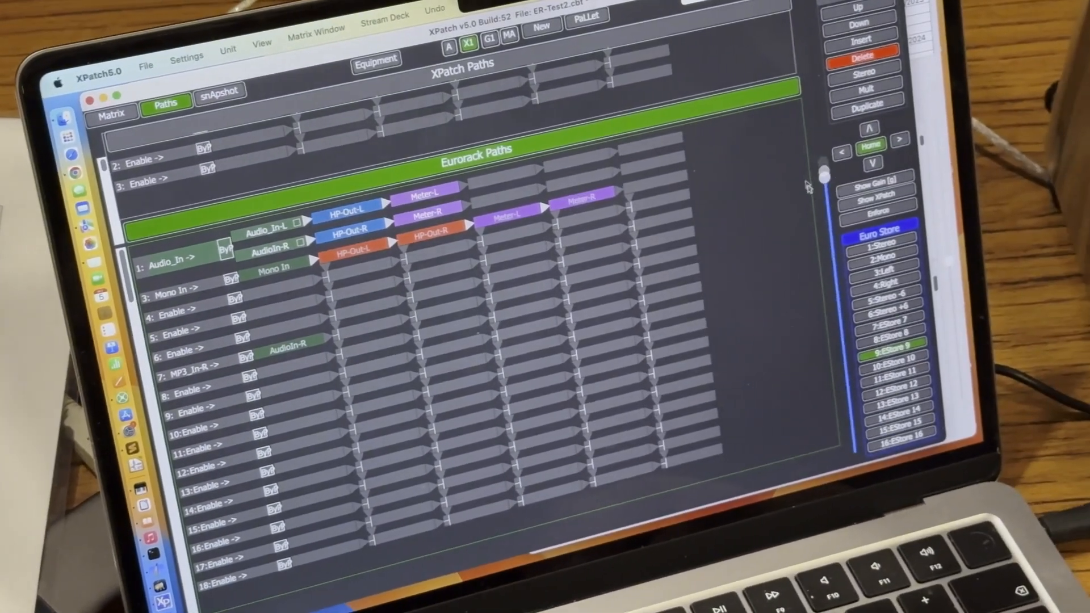
# Step: Open the snapshot page listing the triggers, snapshot schedule and stored snapshots
pyautogui.scroll(-3)
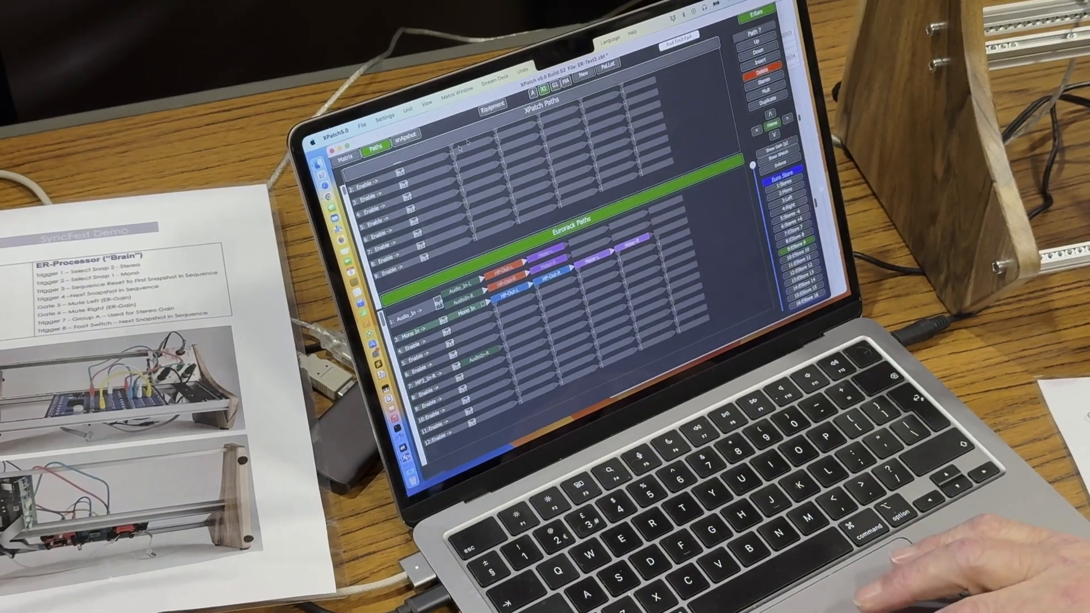
pyautogui.click(406, 133)
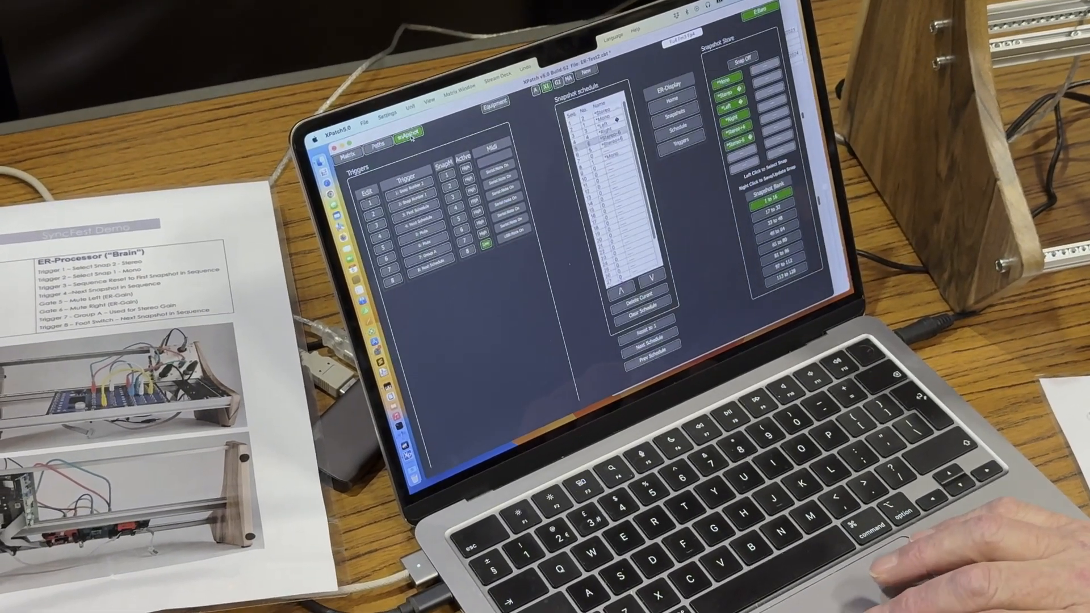